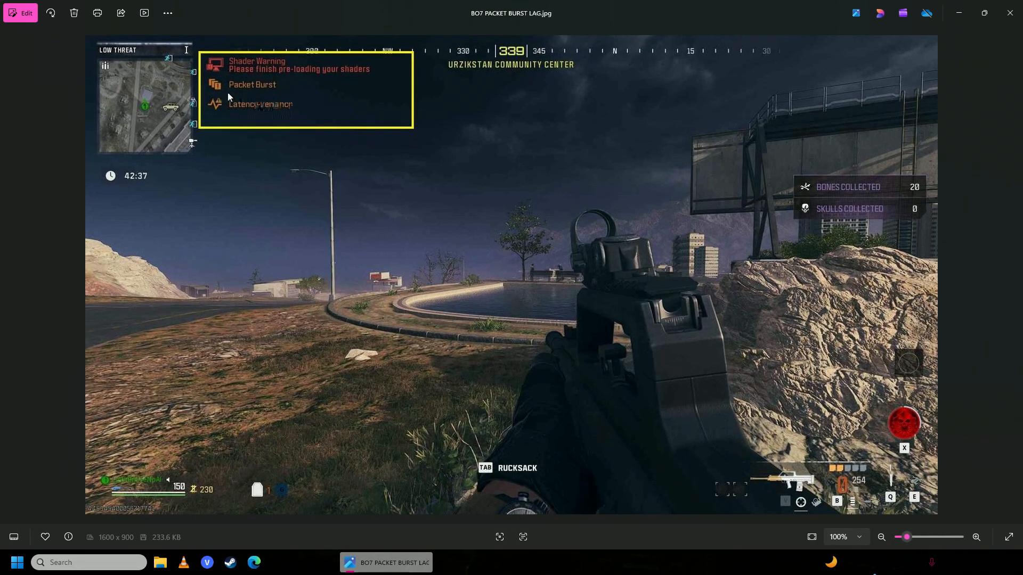
mouse_move(663, 178)
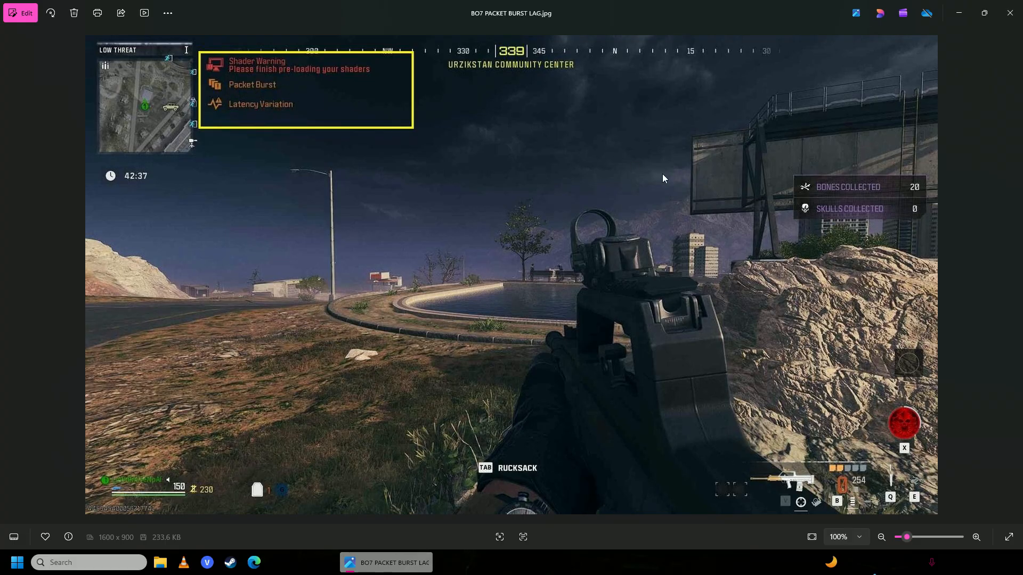
mouse_move(276, 124)
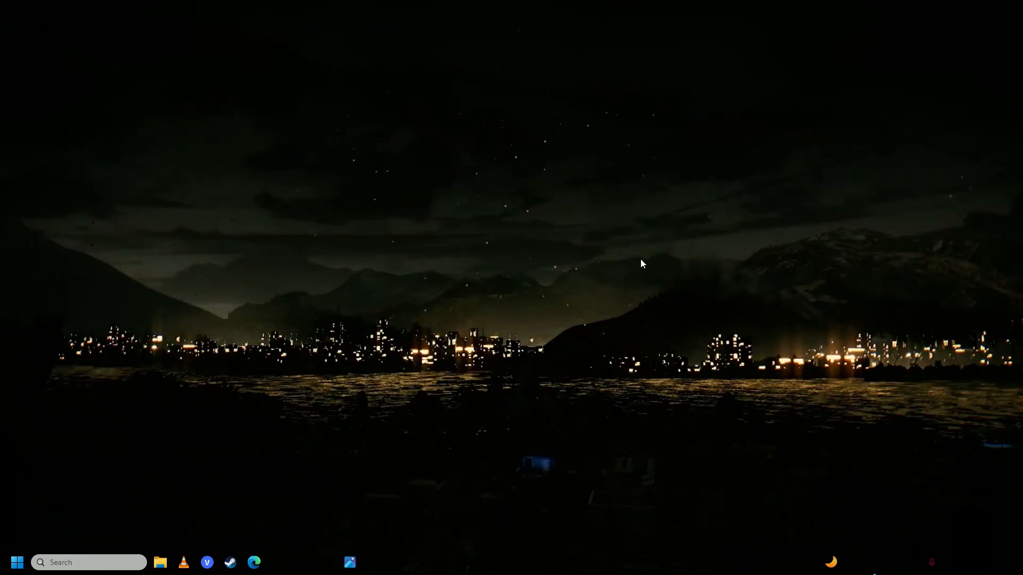
Search Start for 'view network connections' to reach the Network Connections folder.
left_click(17, 562)
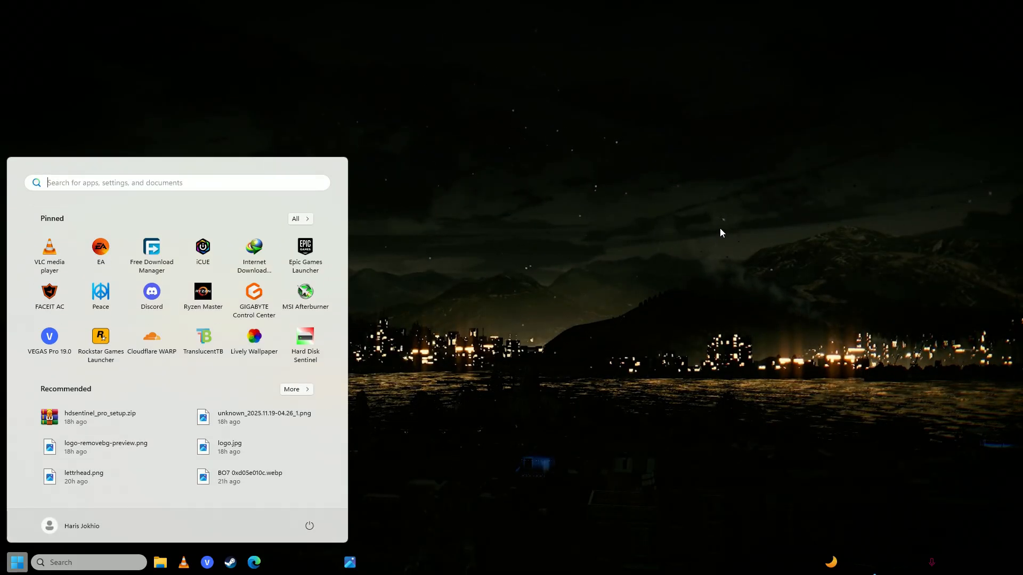
type("view network connections")
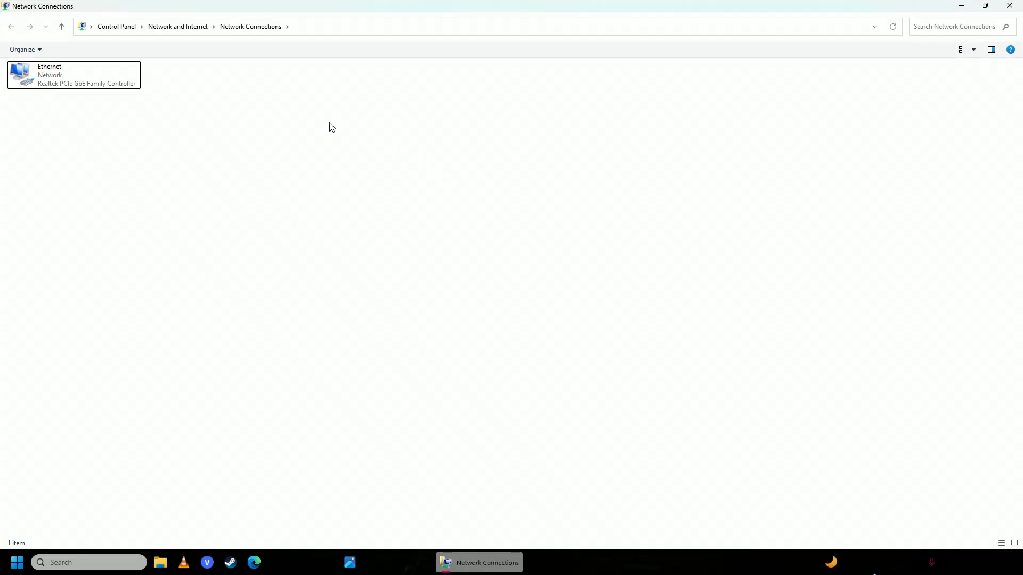
Select the Ethernet adapter in Network Connections.
left_click(73, 75)
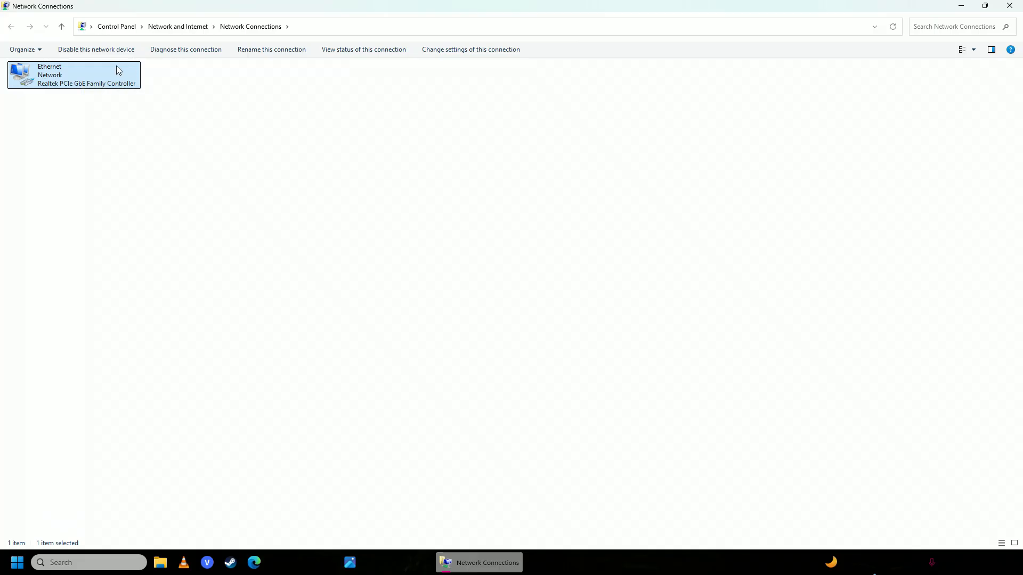
mouse_move(471, 49)
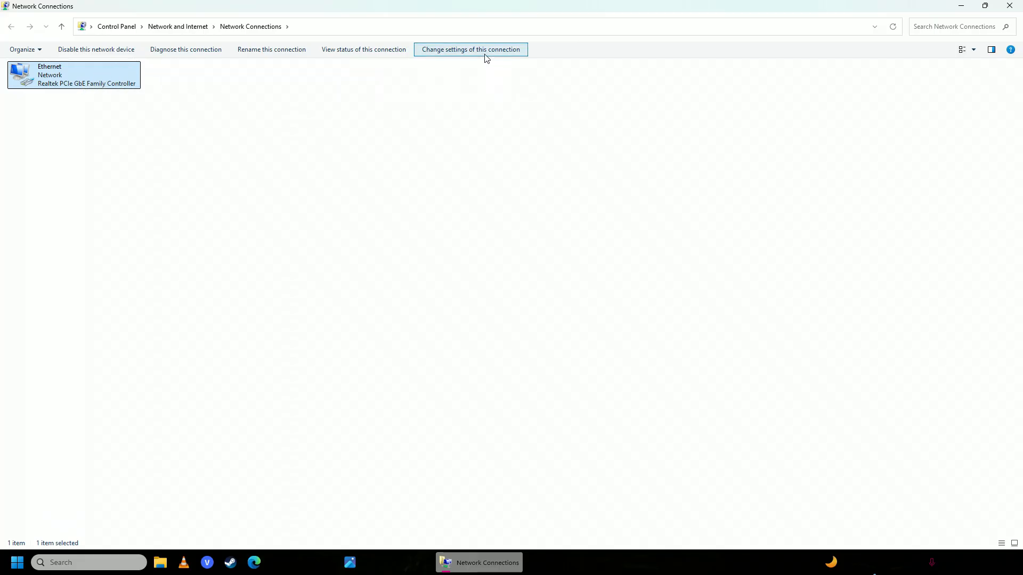
Set Ethernet IPv4 to manual DNS: preferred server 8.8.8.8, alternate entered starting with 8.8.
left_click(470, 49)
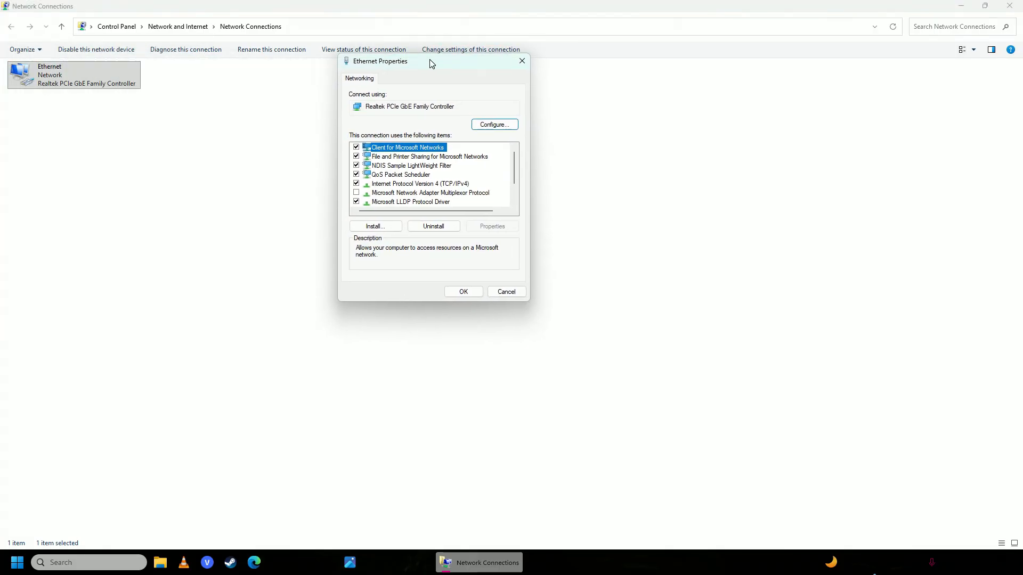
left_click(420, 183)
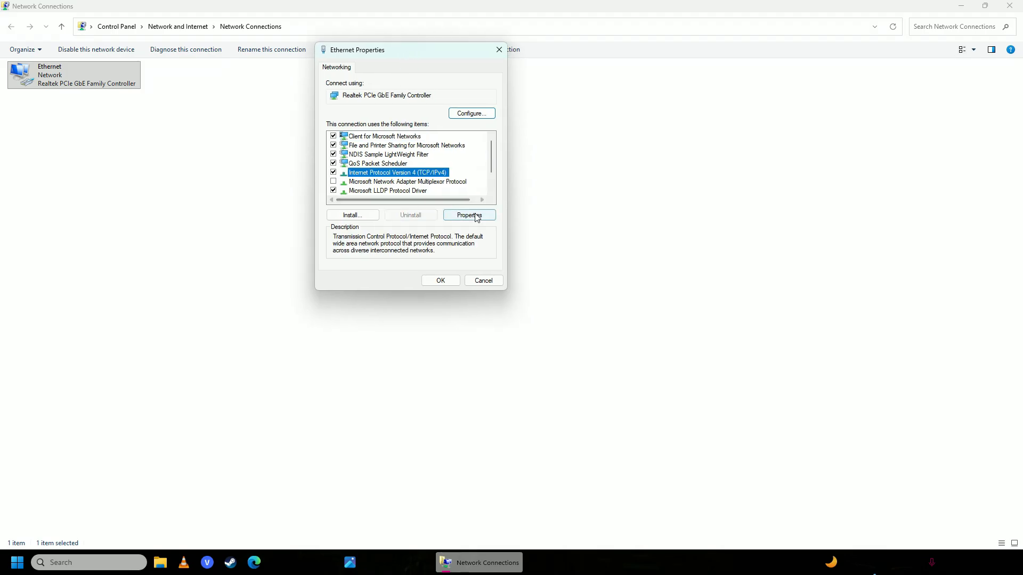
left_click(469, 215)
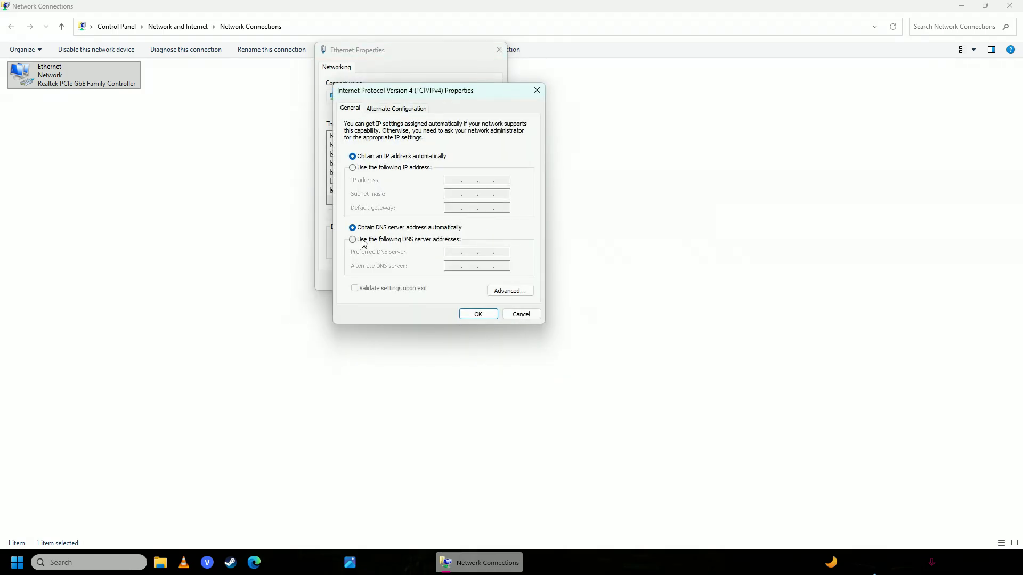
left_click(352, 239)
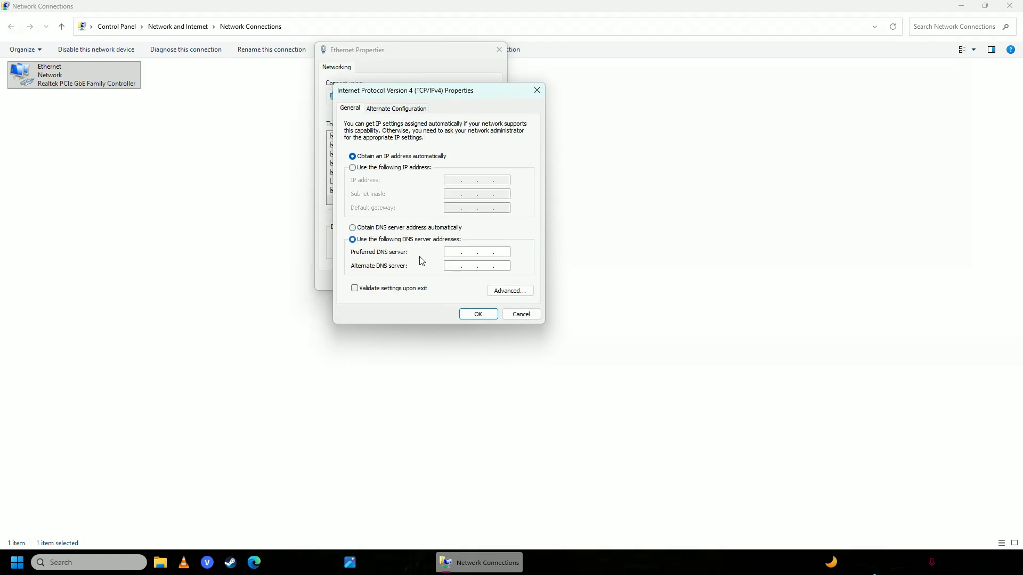
type("8.8.8.8")
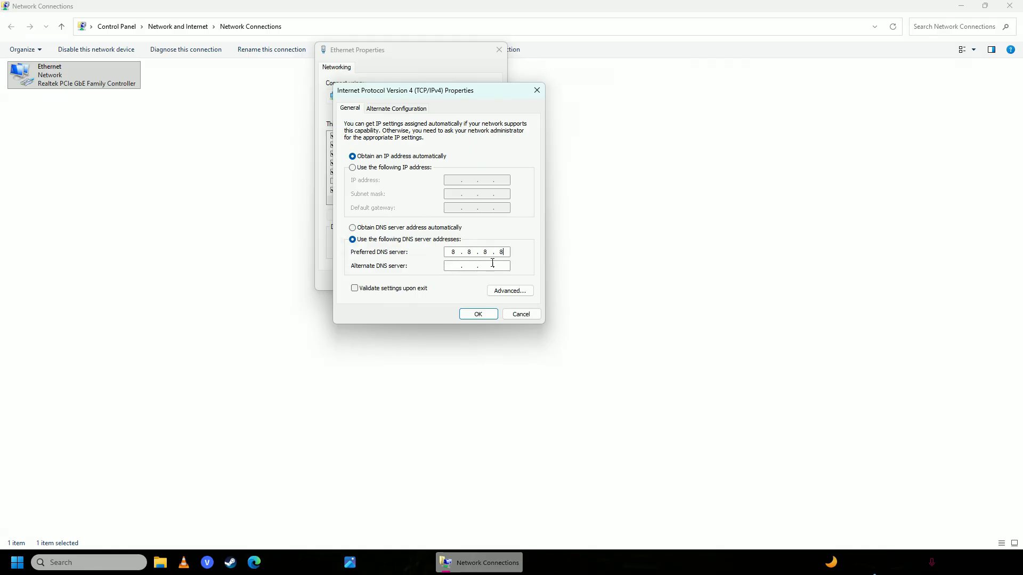
type("8.8")
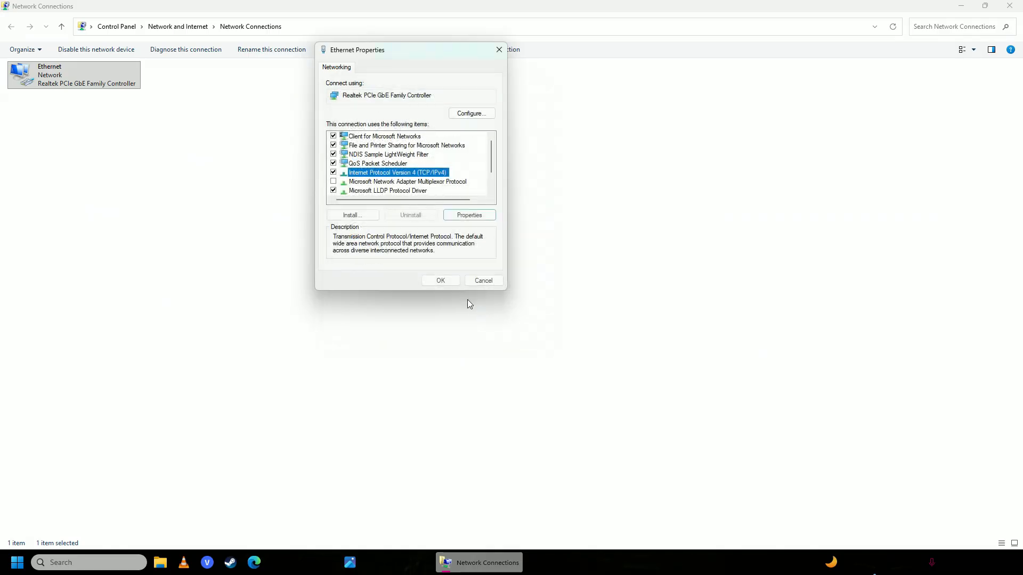
Close Ethernet Properties with OK, then disable and re-enable the Ethernet adapter.
left_click(483, 279)
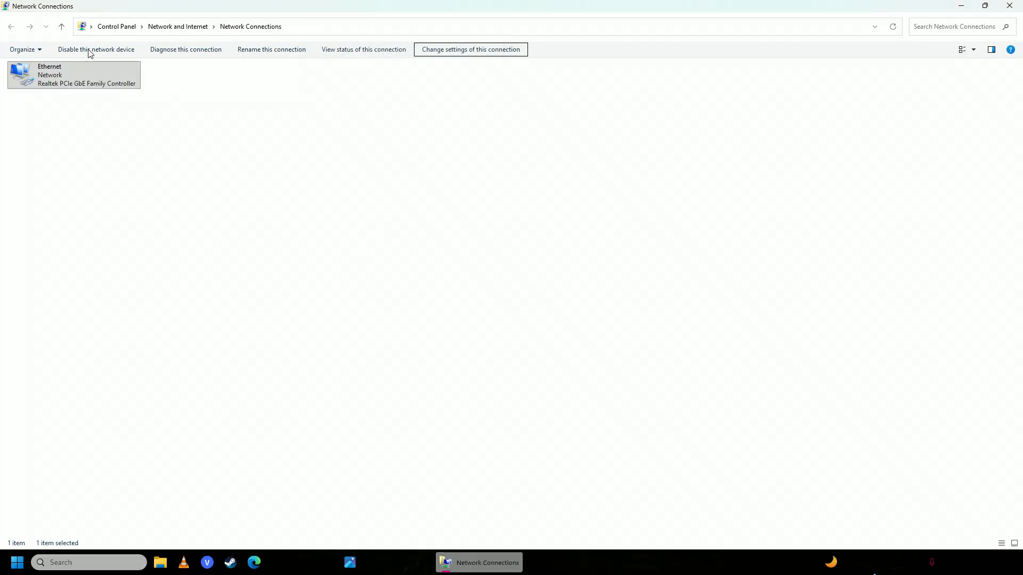
left_click(96, 50)
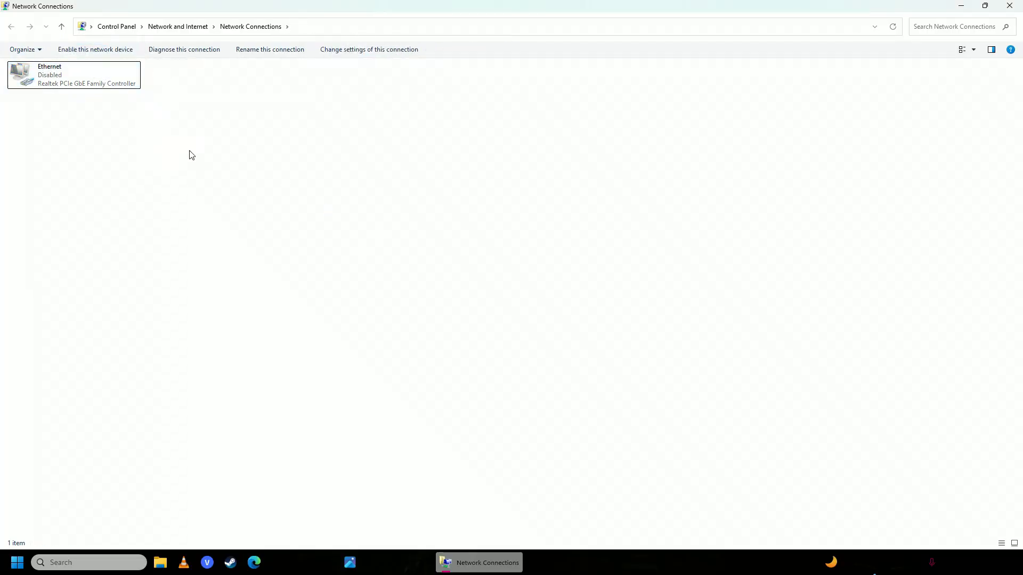
left_click(73, 74)
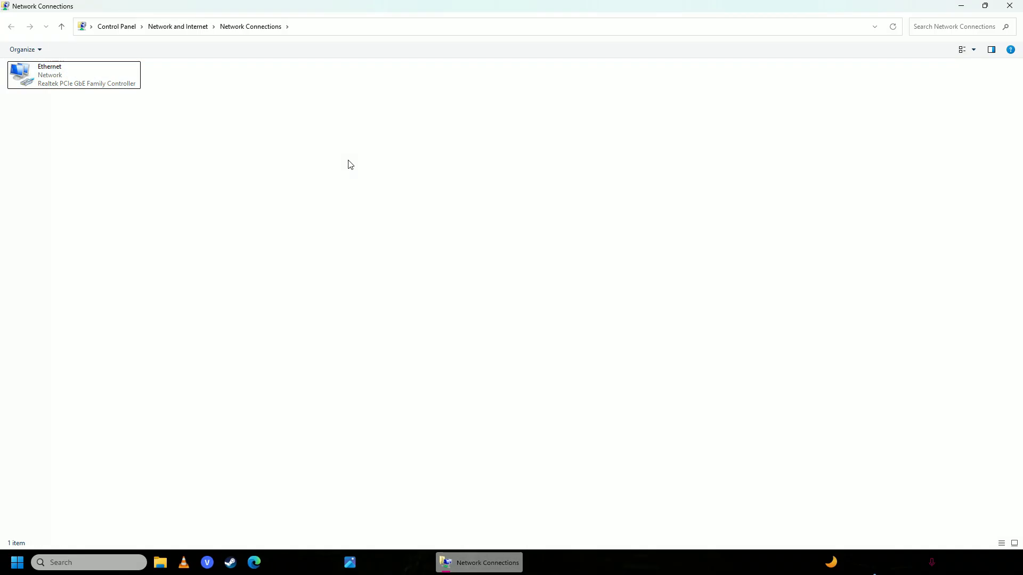
mouse_move(326, 148)
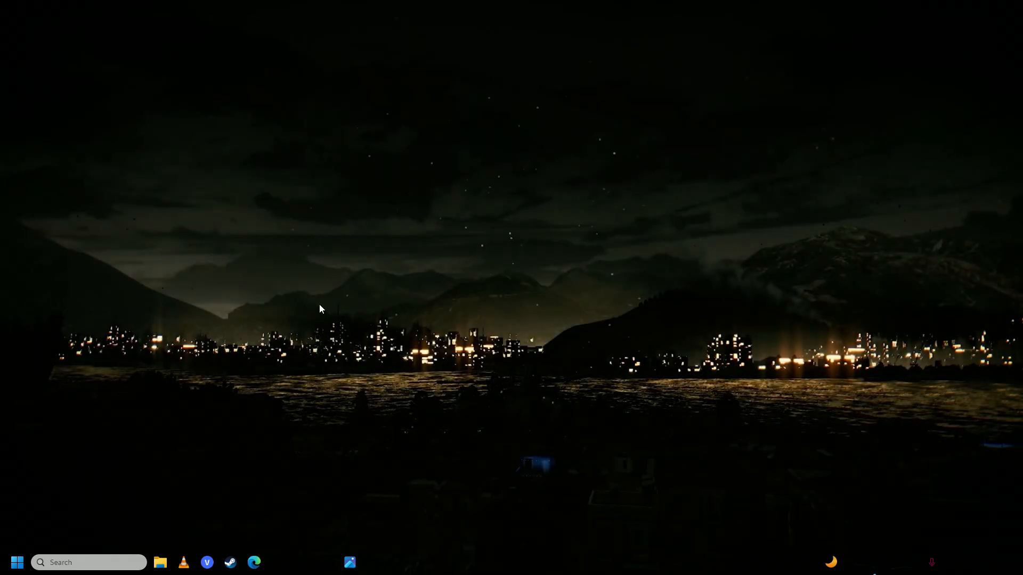
mouse_move(410, 495)
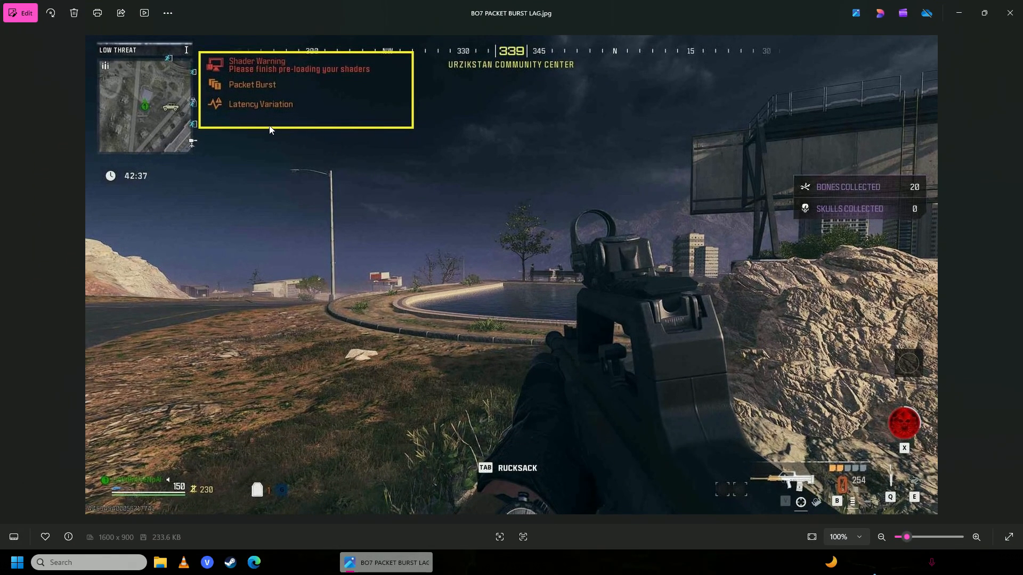
mouse_move(455, 419)
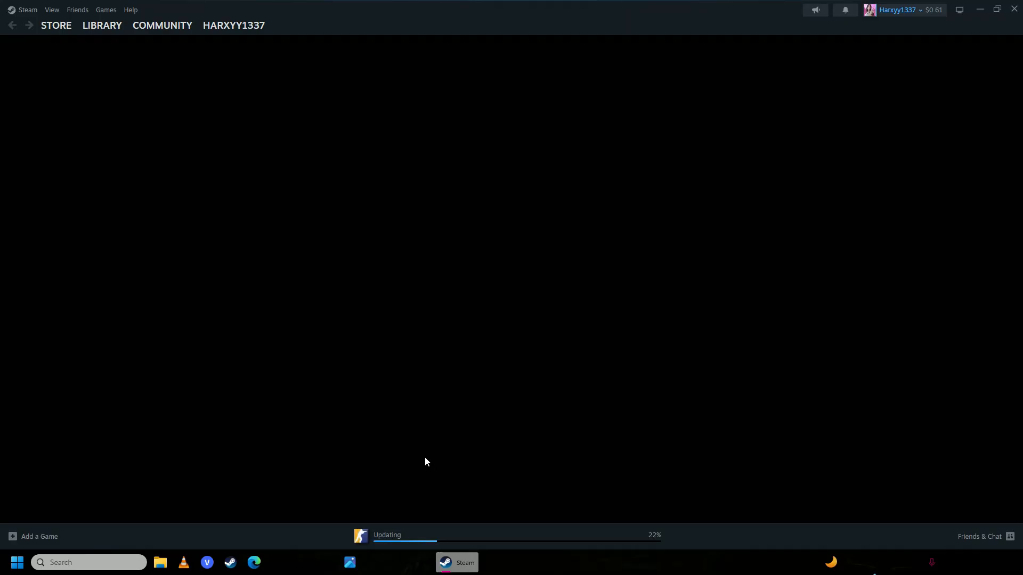
Switch Steam to the LIBRARY view of installed games.
left_click(102, 26)
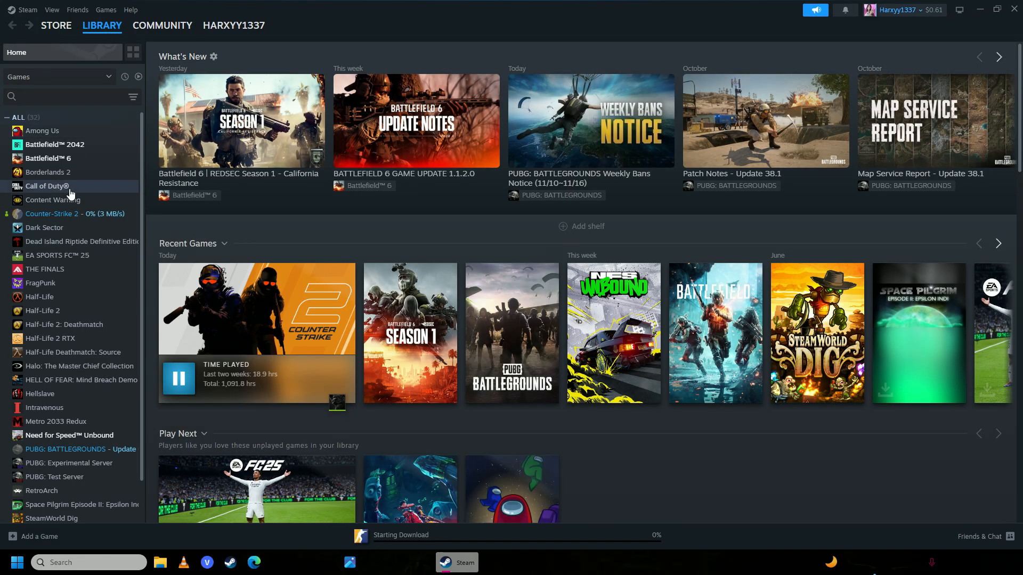